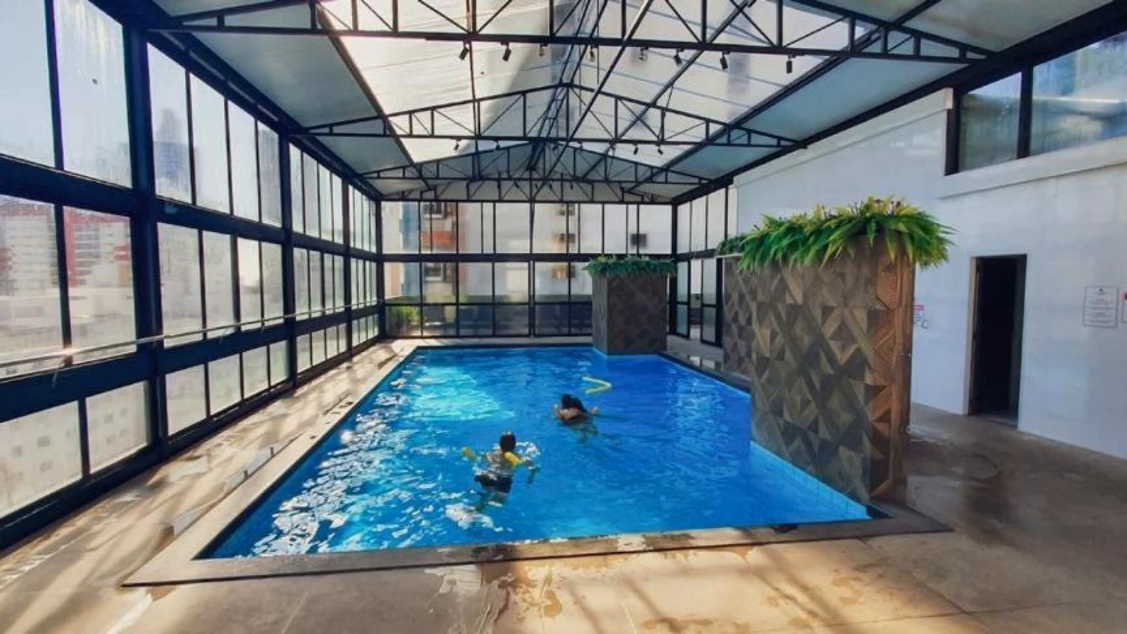
click(564, 317)
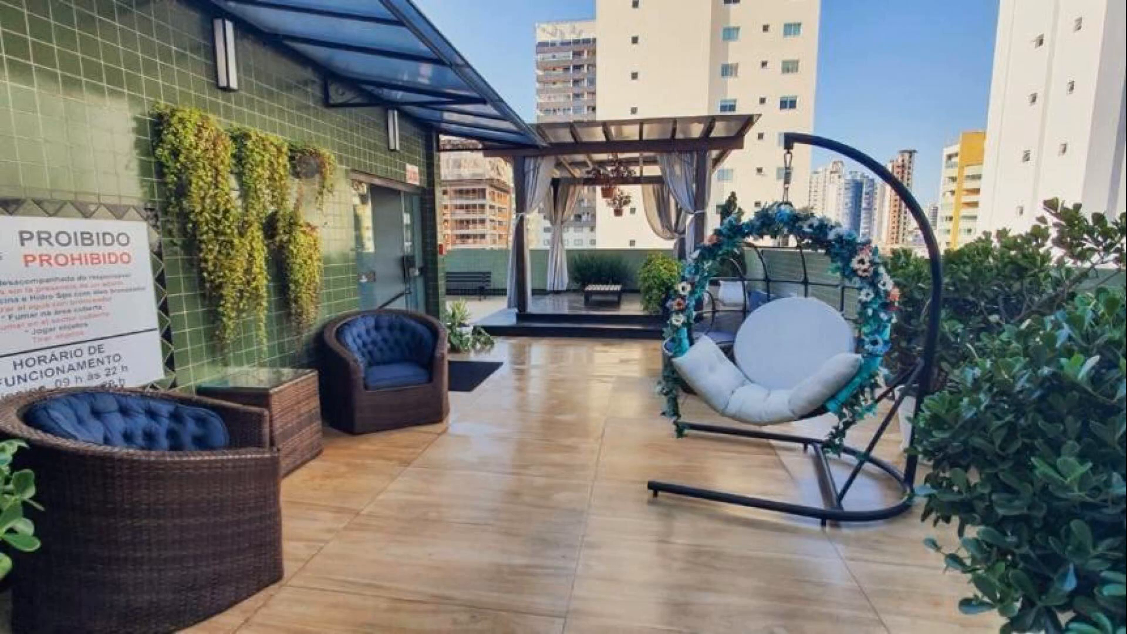